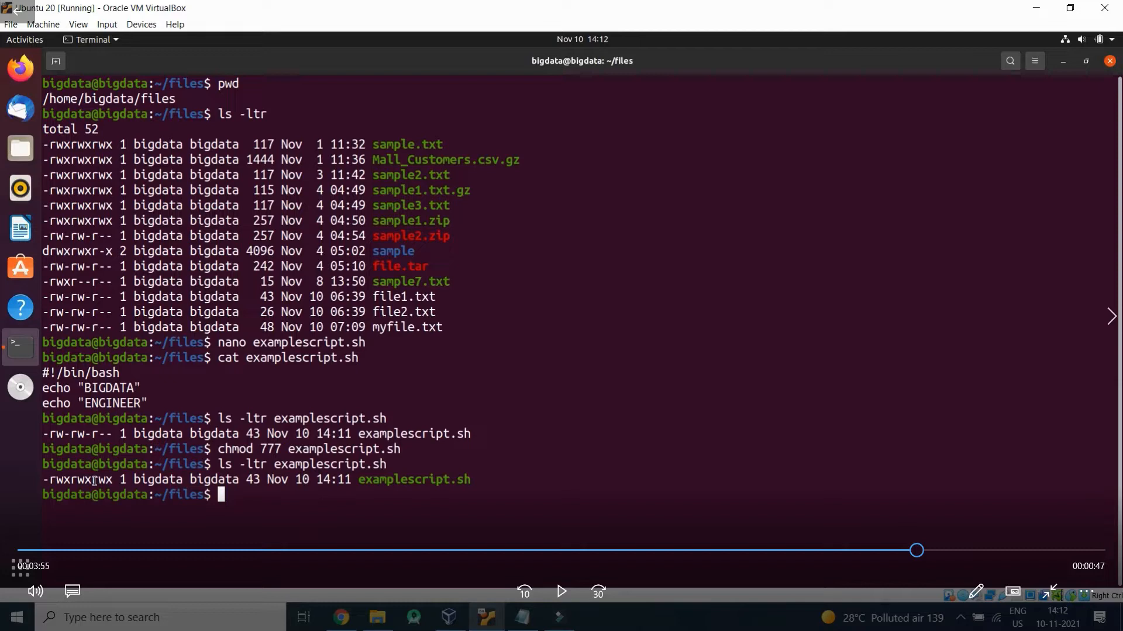
Step: Count sample.txt with wc: 24 lines, 37 words, 117 bytes, then 24 lines alone
{"action": "key", "text": "ctrl+x"}
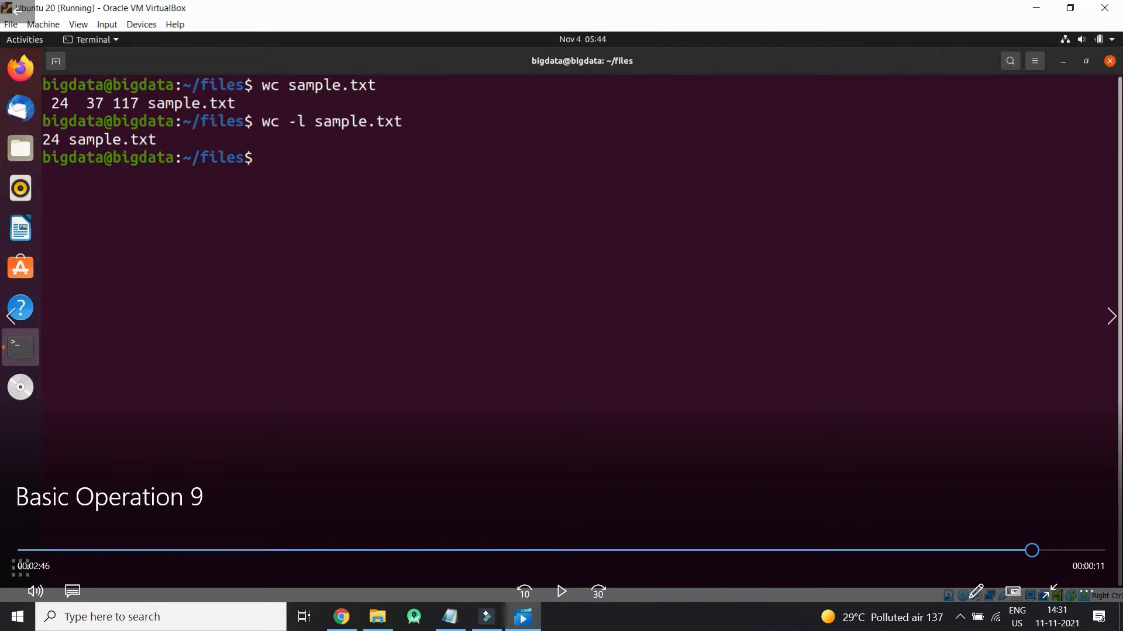
Step: Touch Mall_Customers.csv and zero.txt, rename samplefile.txt to sample.txt, verifying with ls -ltr
{"action": "left_click_drag", "start_coordinate": [1032, 549], "coordinate": [657, 549]}
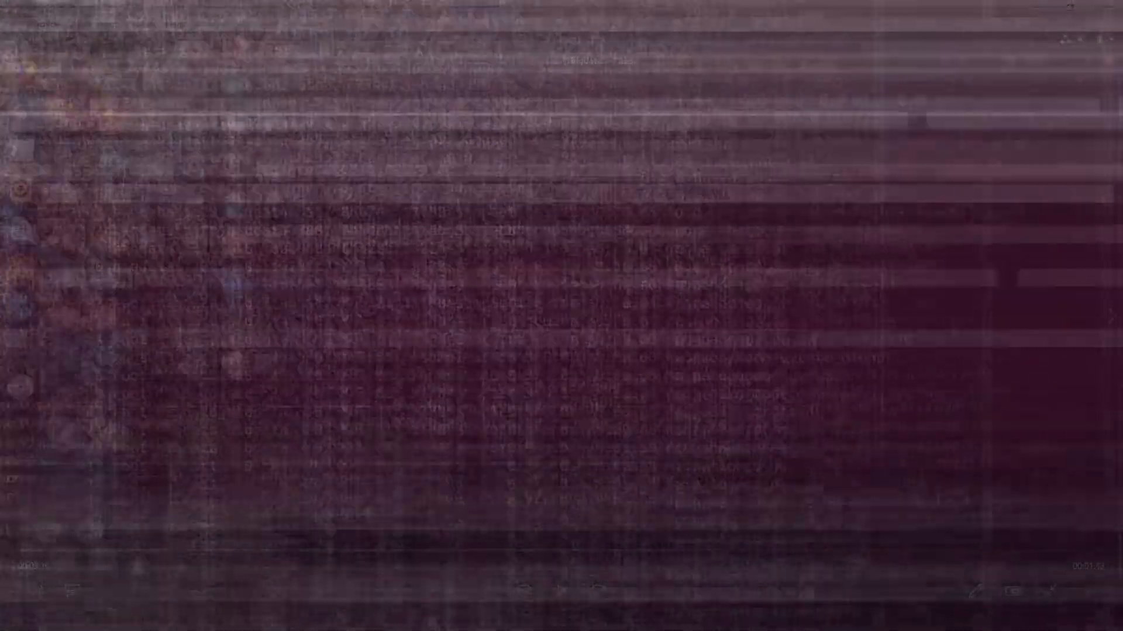
{"action": "type", "text": "r"}
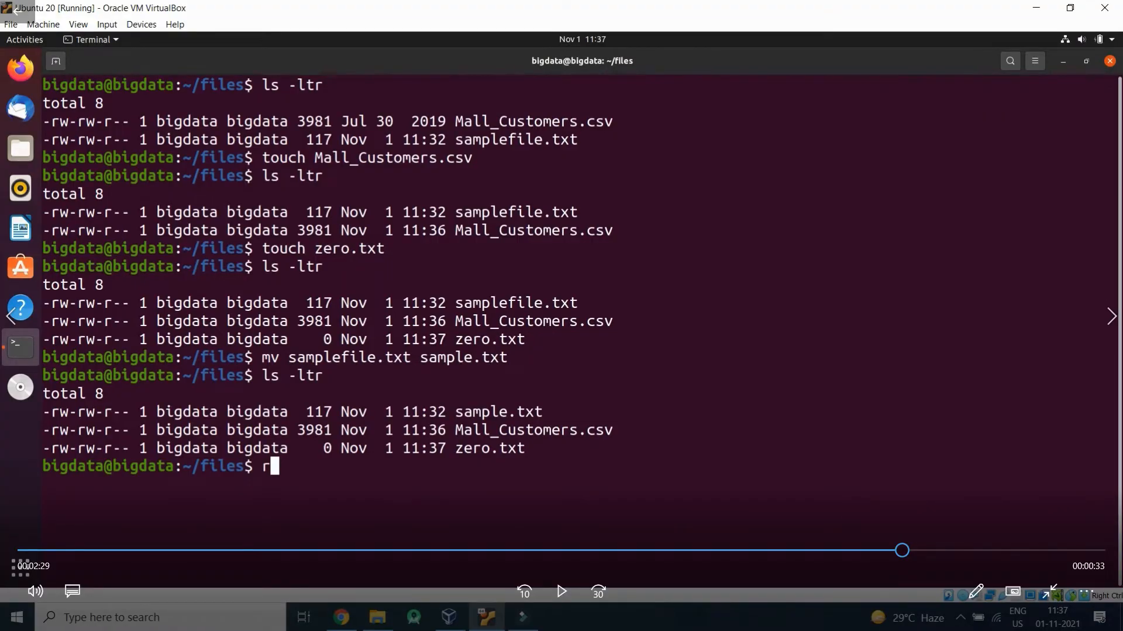
Step: Execute ./examplescript.sh, which prints BIGDATA and ENGINEER
{"action": "left_click_drag", "start_coordinate": [901, 549], "coordinate": [557, 534]}
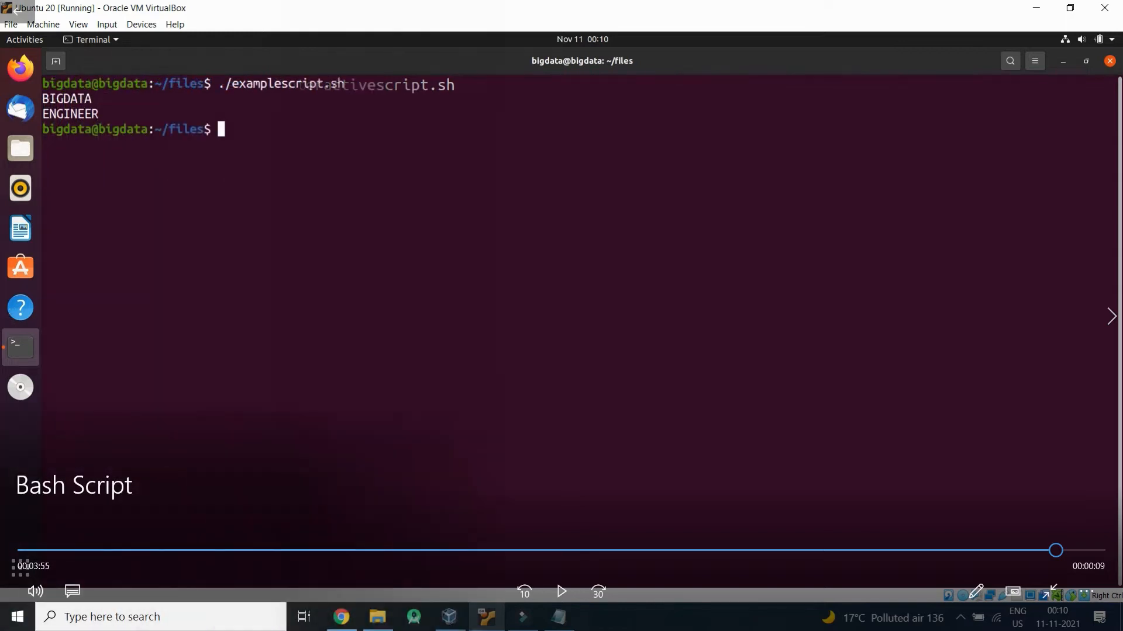
Step: Show wc sample.txt again: 24 lines, 37 words, 117 bytes, and wc -l giving 24
{"action": "left_click_drag", "start_coordinate": [1056, 551], "coordinate": [977, 551]}
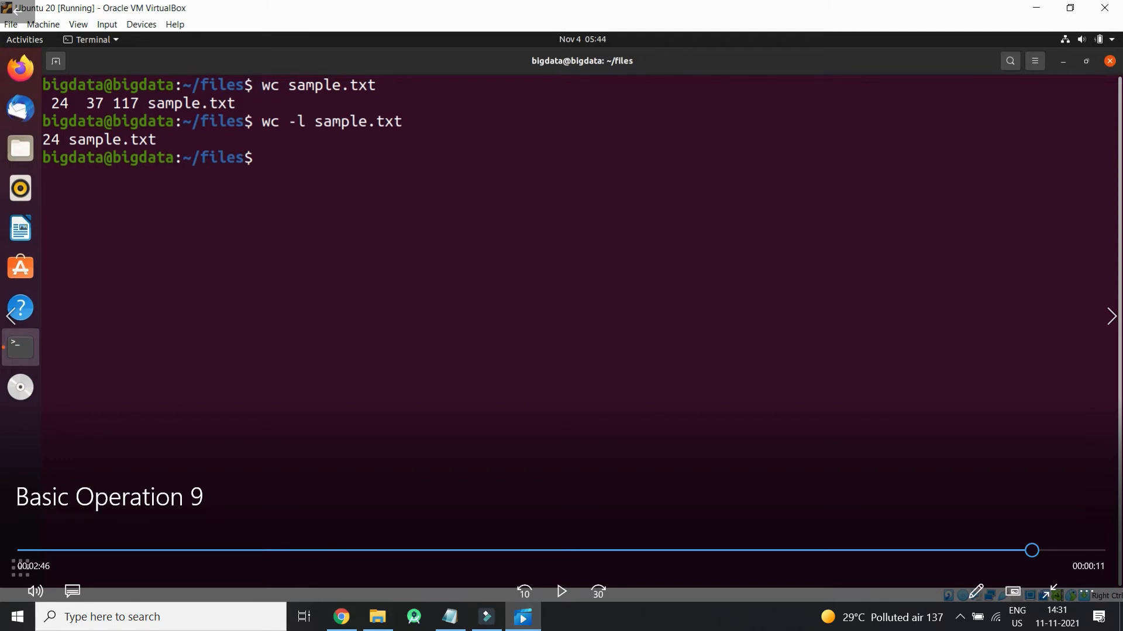
Step: Touch Mall_Customers.csv so ls -ltr lists it at Nov 1 11:36 after samplefile.txt
{"action": "left_click_drag", "start_coordinate": [1032, 550], "coordinate": [656, 550]}
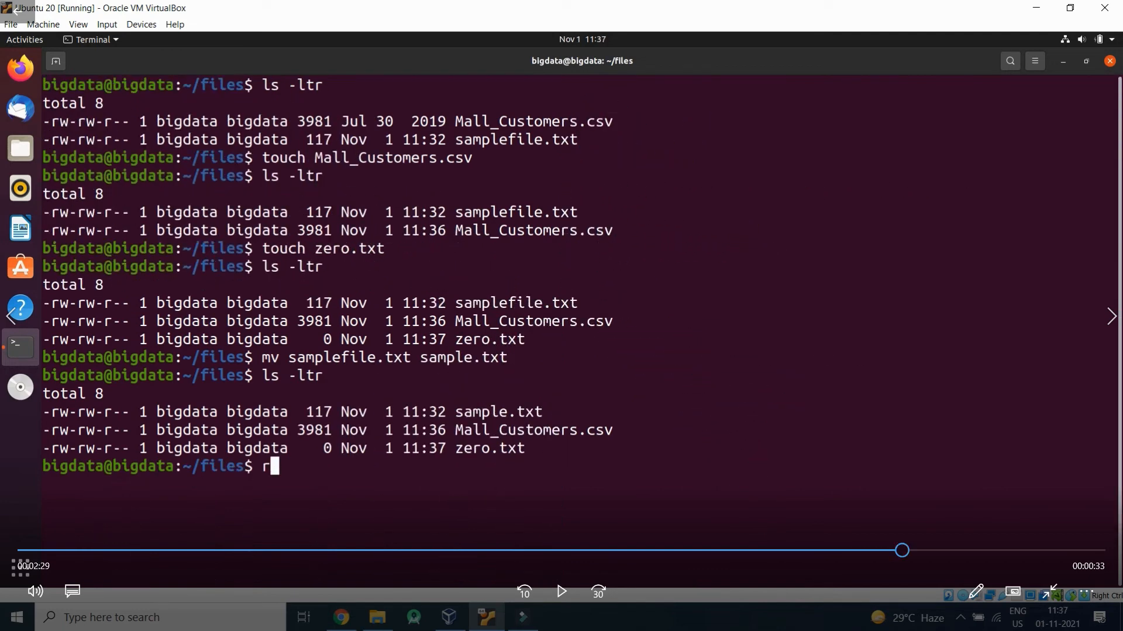
{"action": "left_click_drag", "start_coordinate": [901, 549], "coordinate": [557, 549]}
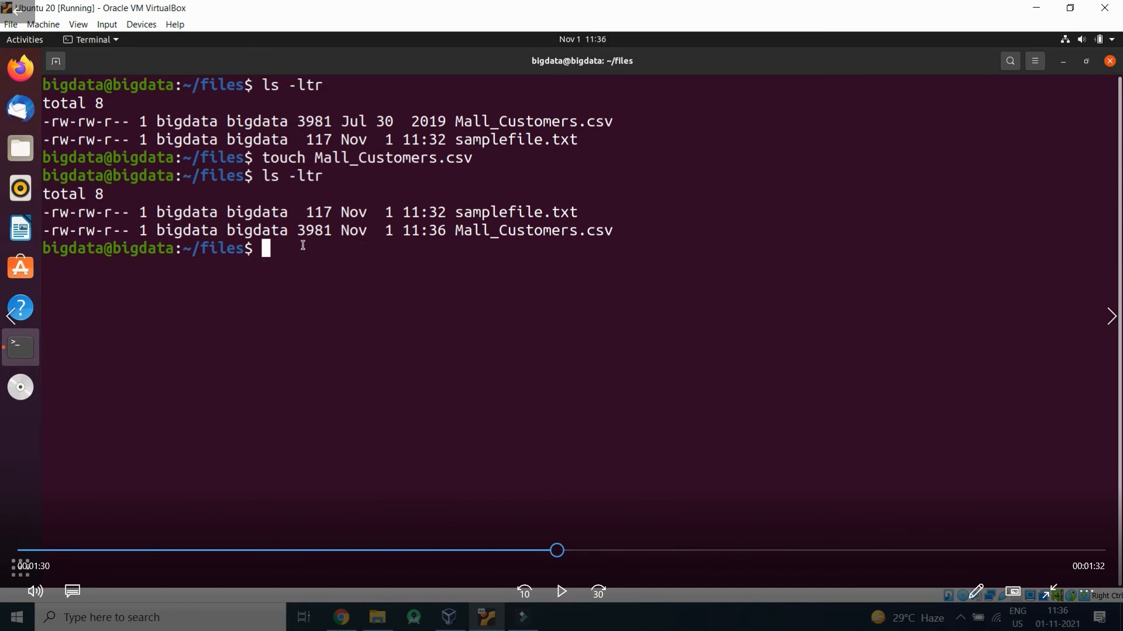